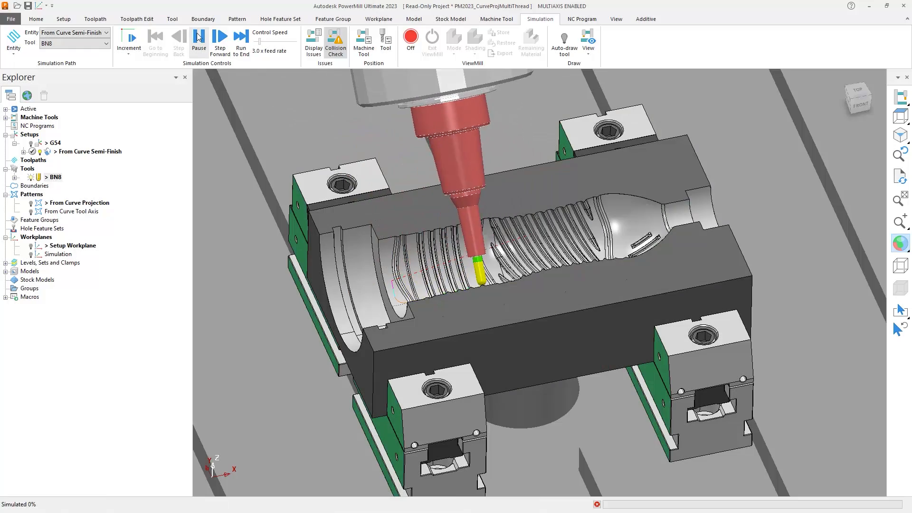
# Step: Play the curve projection simulation, then show the SpunProfile mill-turn part in ViewMill
pyautogui.click(220, 38)
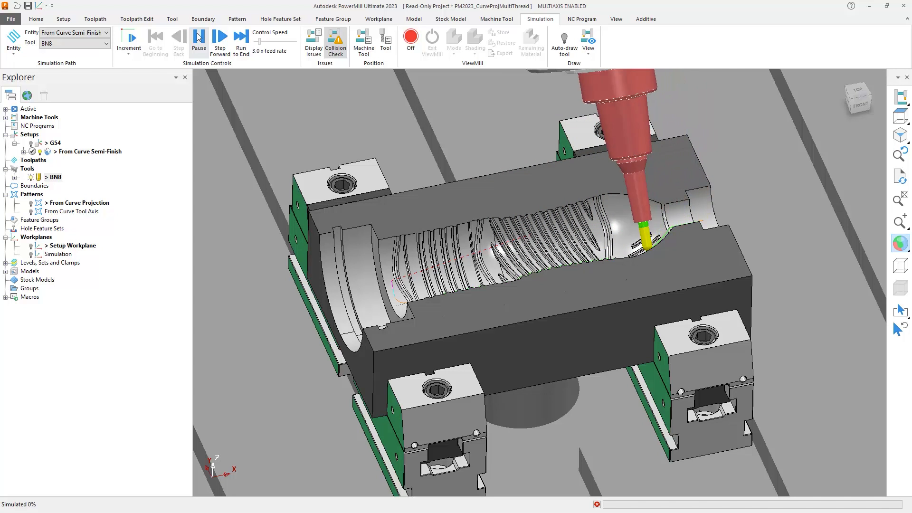
pyautogui.click(220, 42)
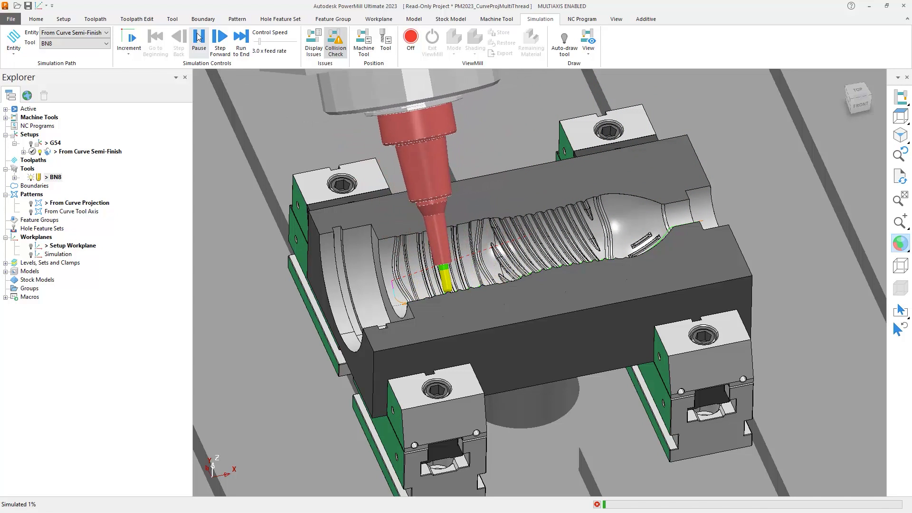
pyautogui.click(221, 40)
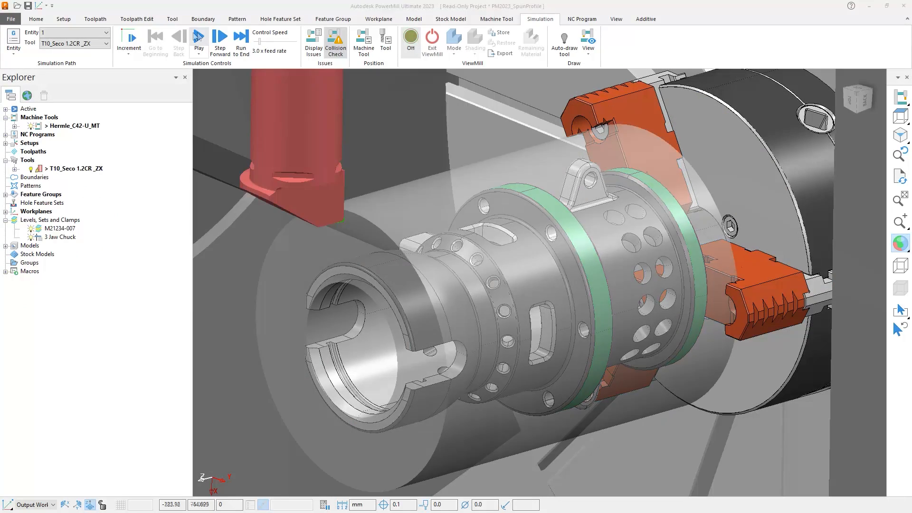
# Step: Exit simulation and reopen the PM2023_CurveProjMultiThread bottle mould project
pyautogui.click(198, 38)
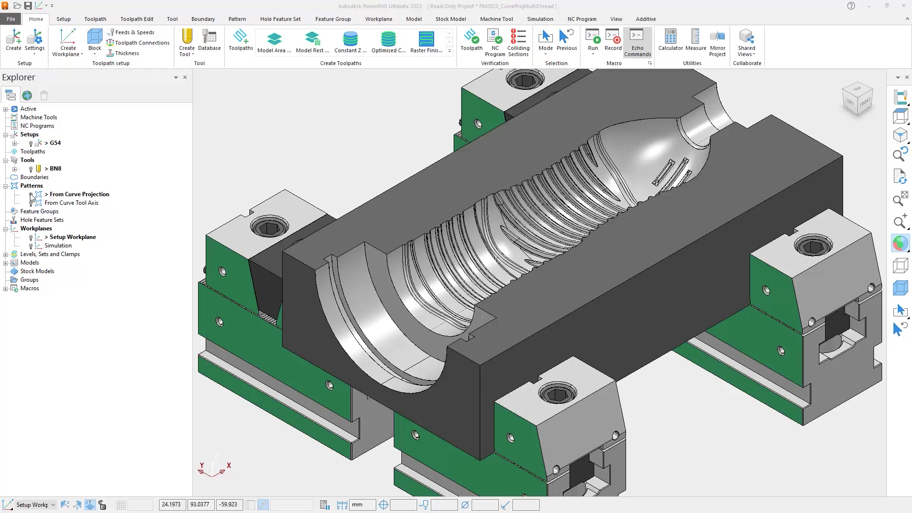
# Step: Show the From Curve Projection pattern and review the stock block X and Z lengths without changes
pyautogui.click(81, 194)
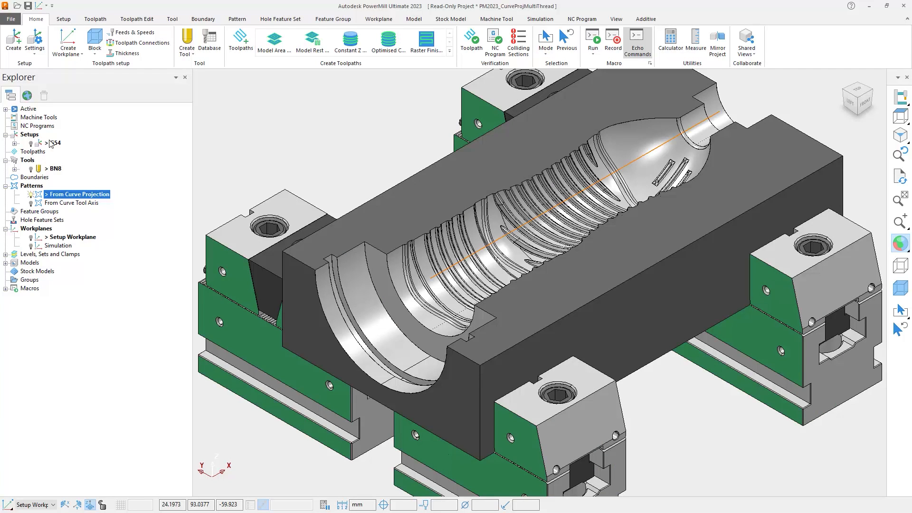
pyautogui.click(94, 40)
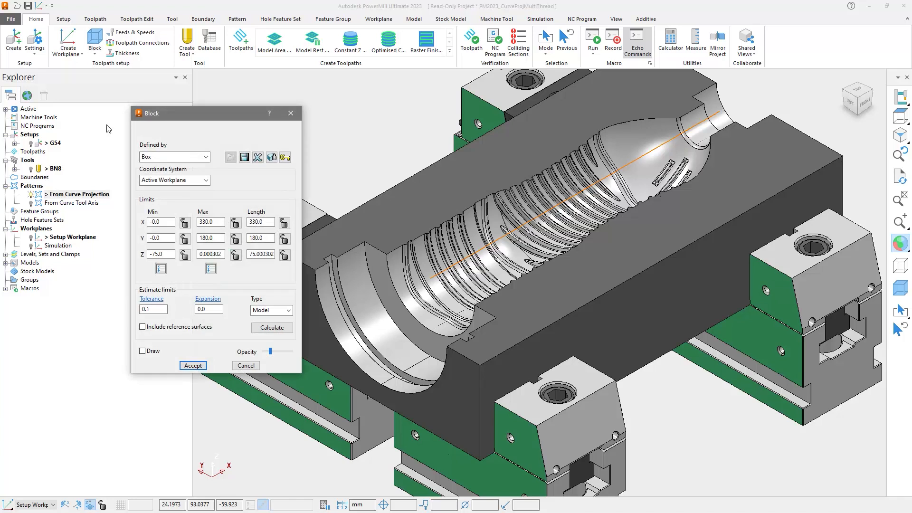
pyautogui.click(143, 351)
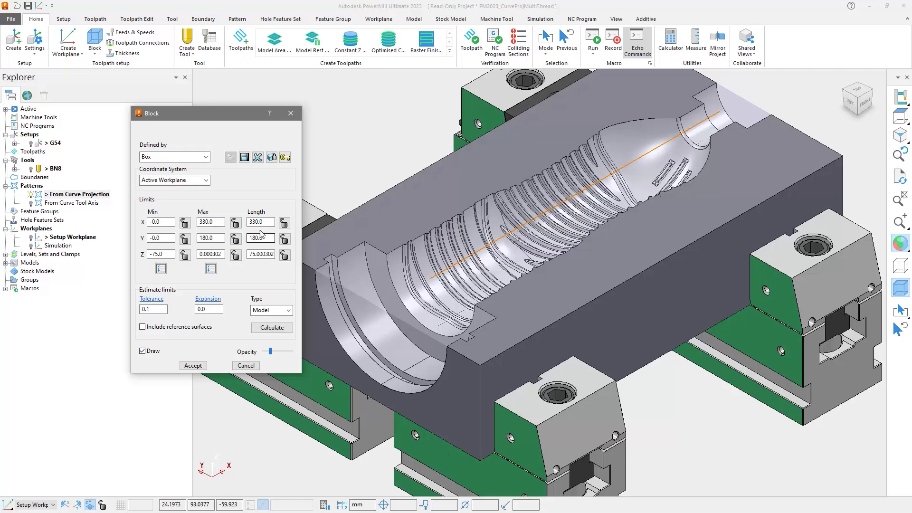
pyautogui.click(260, 223)
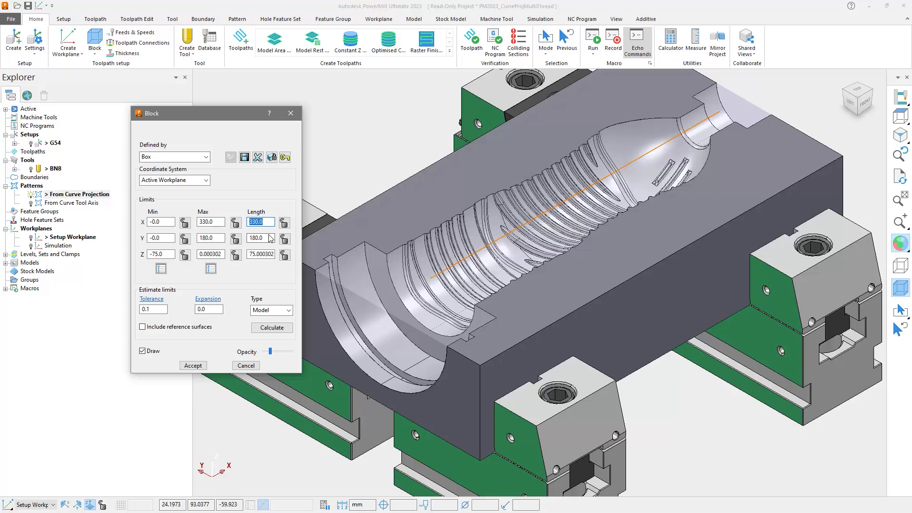
pyautogui.click(260, 255)
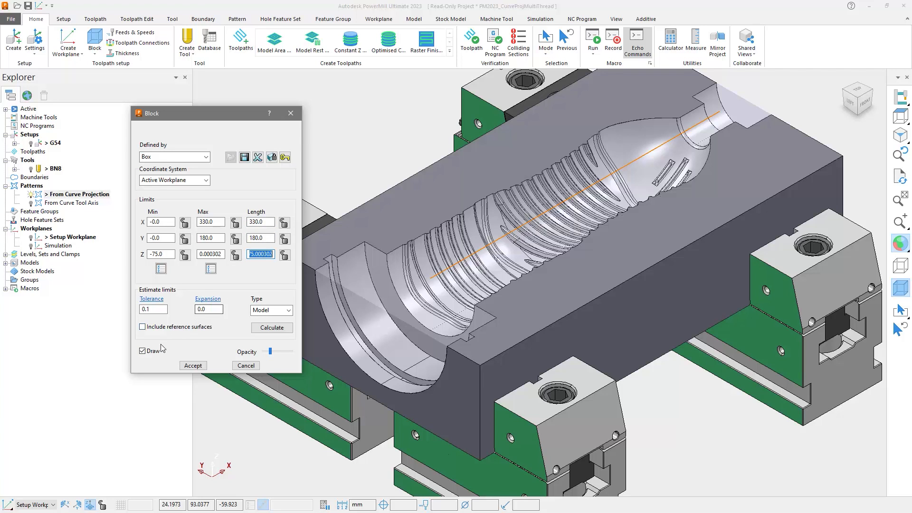
pyautogui.click(143, 351)
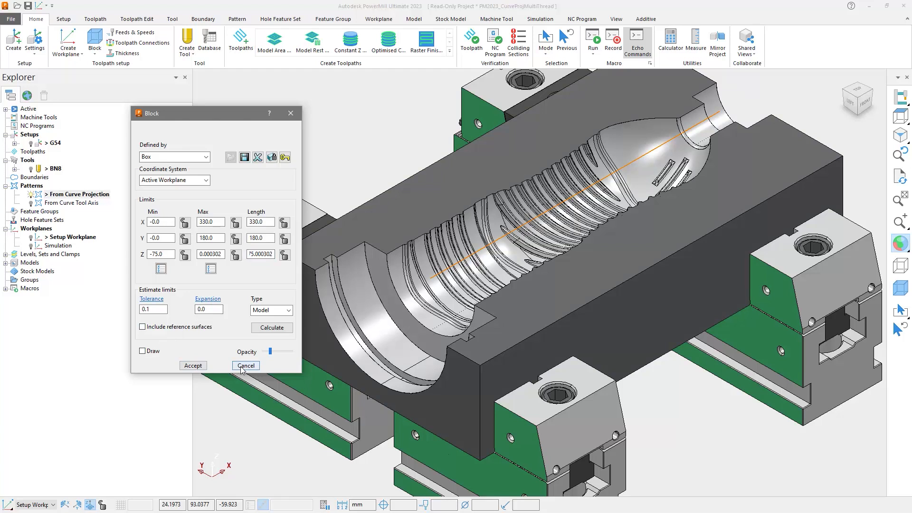
pyautogui.click(245, 365)
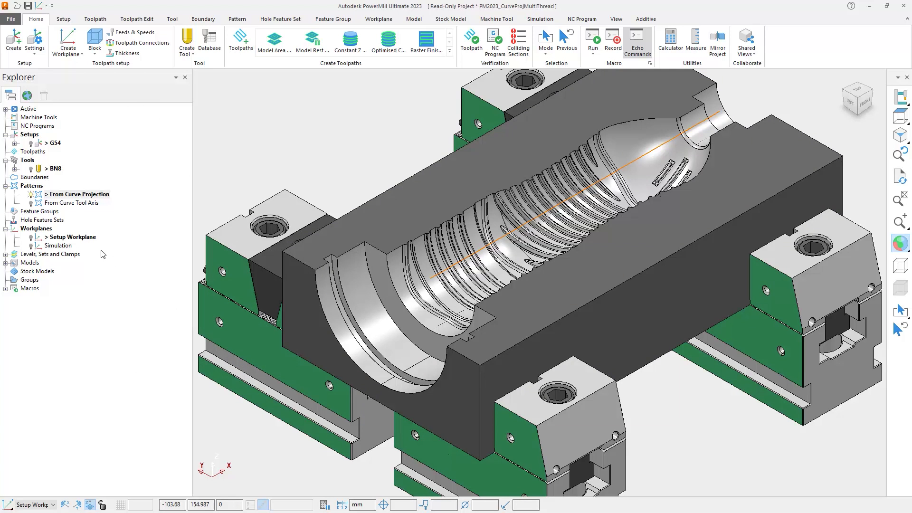
# Step: Calculate the From Curve Semi-Finish projection toolpath over the bottle cavity
pyautogui.click(67, 202)
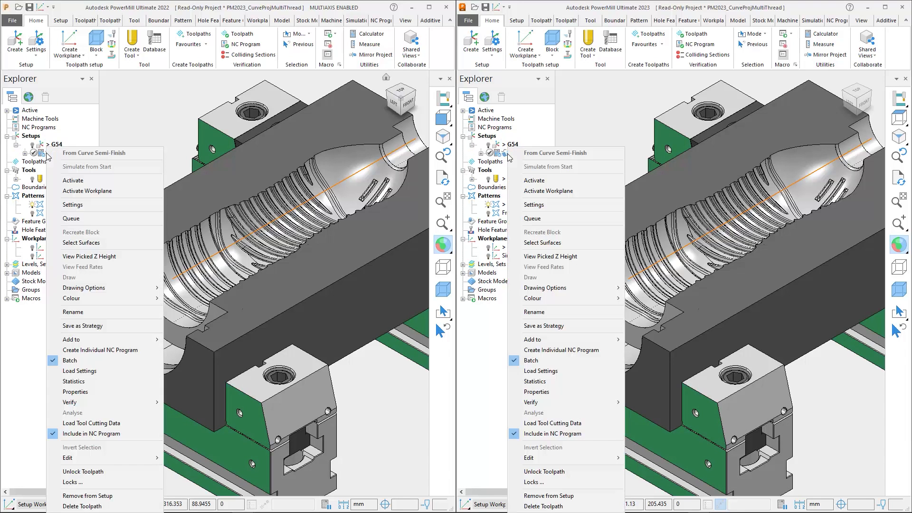
pyautogui.click(74, 153)
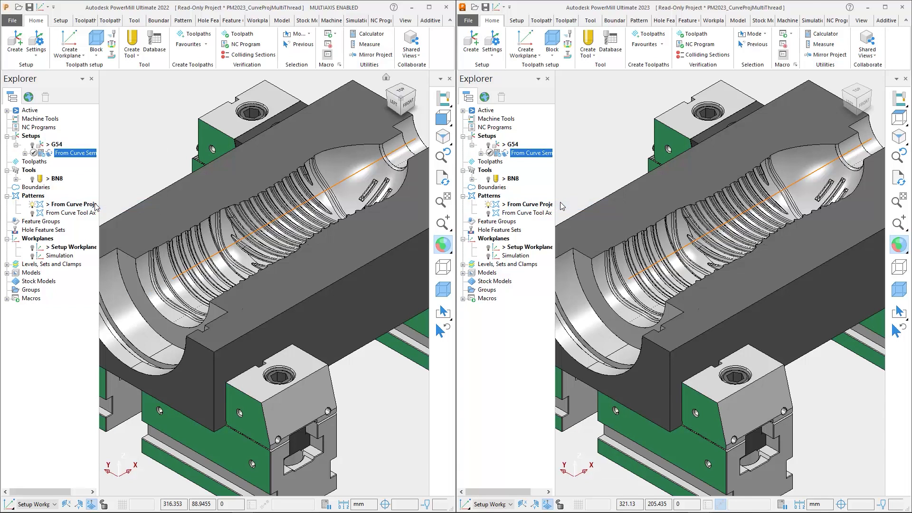
pyautogui.doubleClick(75, 153)
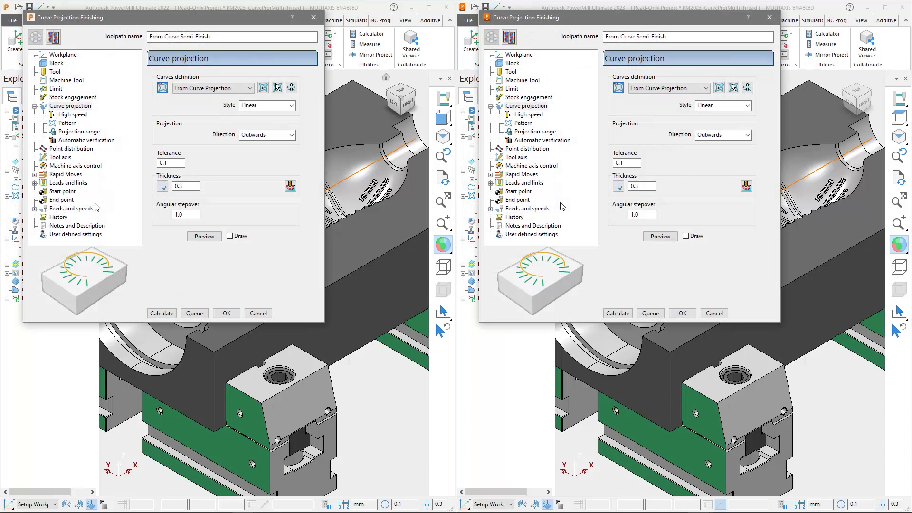
pyautogui.click(618, 313)
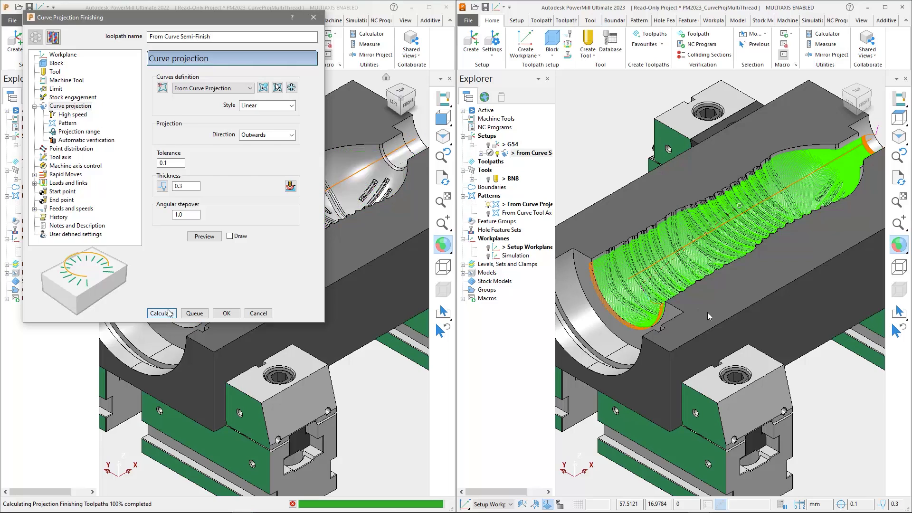
# Step: Close the curve projection project and open PM2023_SpunProfile in a front view
pyautogui.click(161, 314)
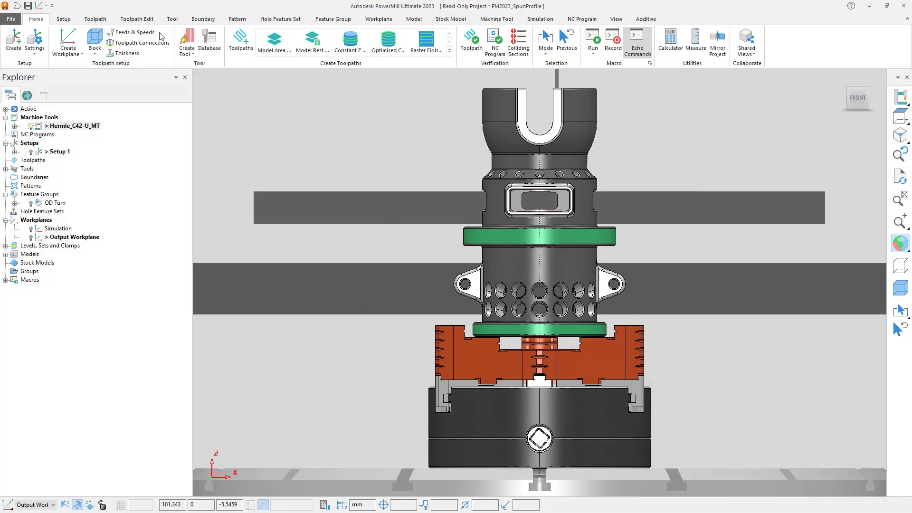
# Step: Check the cylindrical stock block and toggle its display in the Block settings
pyautogui.click(95, 40)
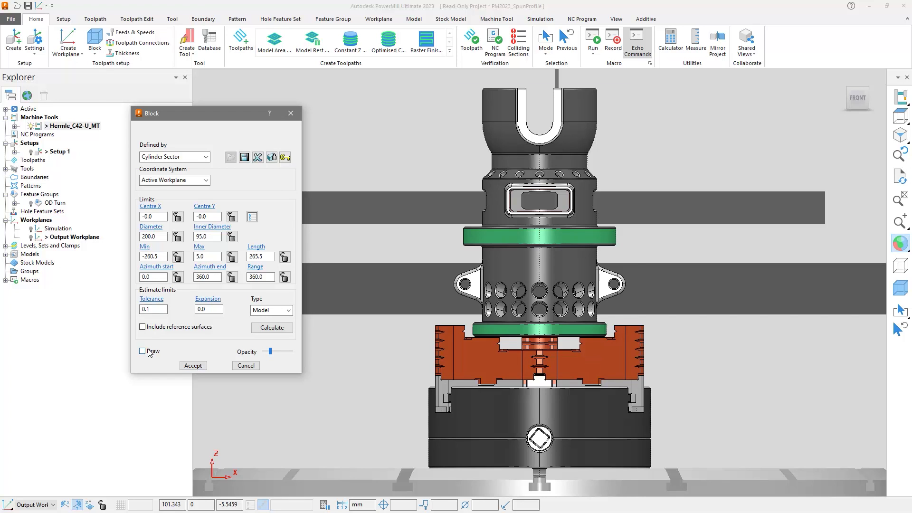
pyautogui.click(143, 351)
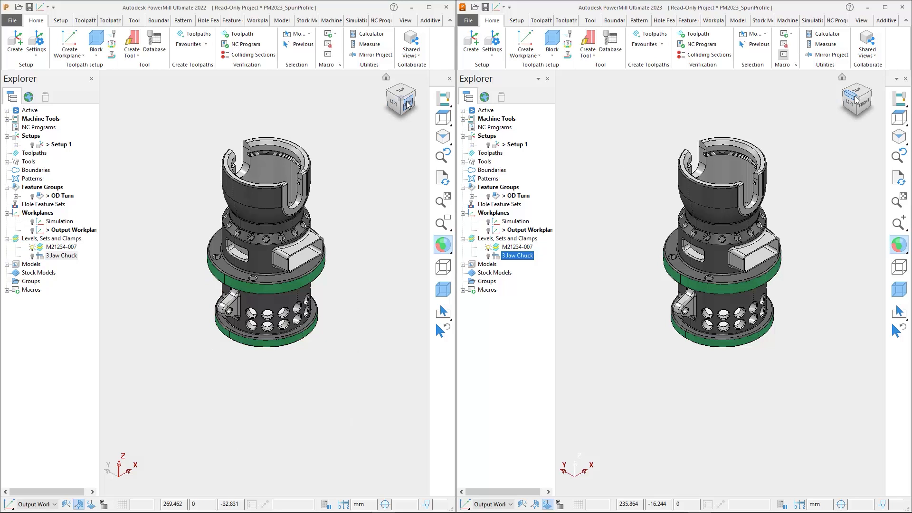
# Step: View the part from the front and edit the OD Turn feature group
pyautogui.click(400, 100)
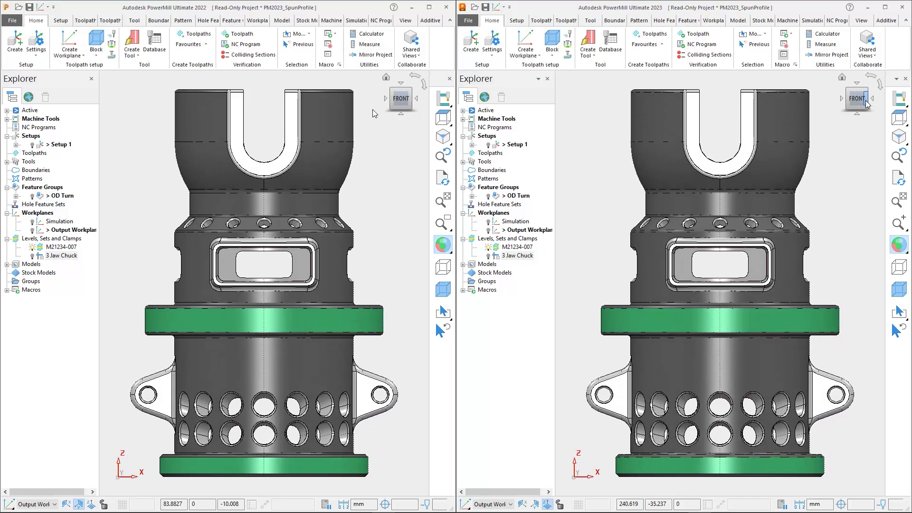
pyautogui.rightClick(62, 196)
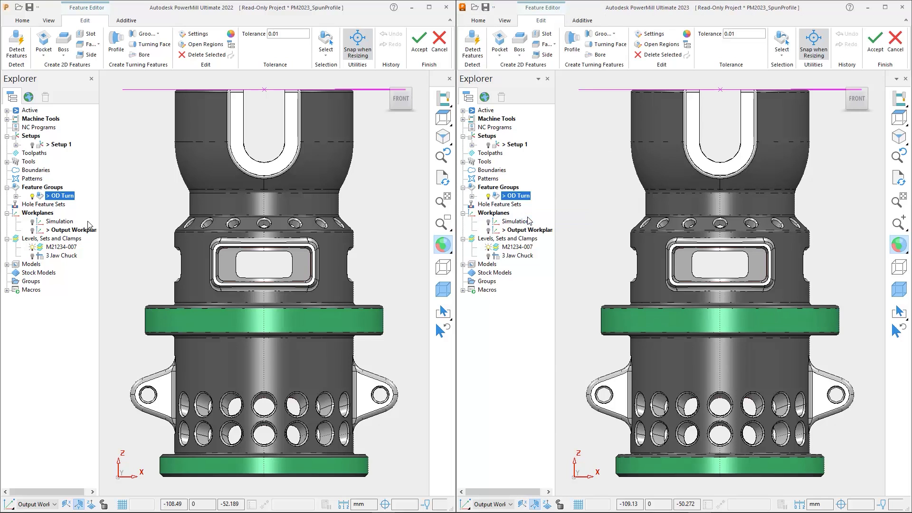
# Step: Create a spun profile about Z with tolerance 0.005 in both versions
pyautogui.click(116, 39)
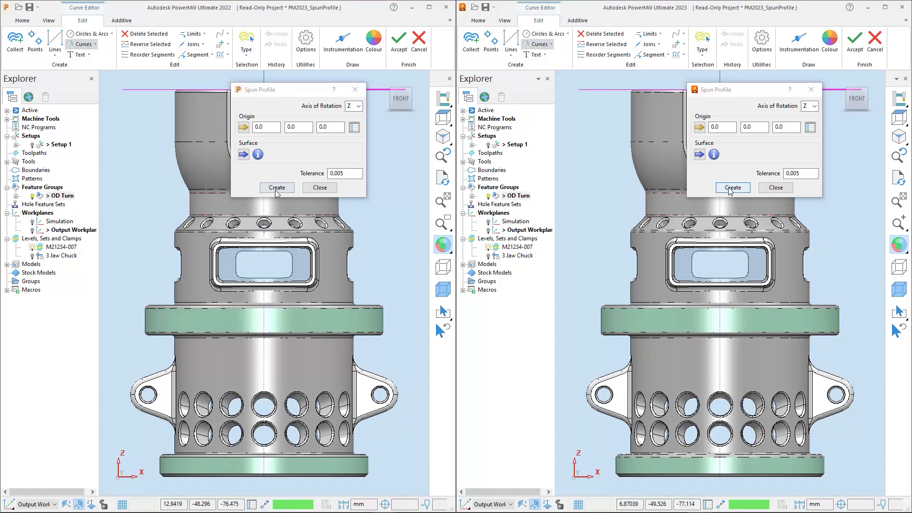
pyautogui.click(276, 187)
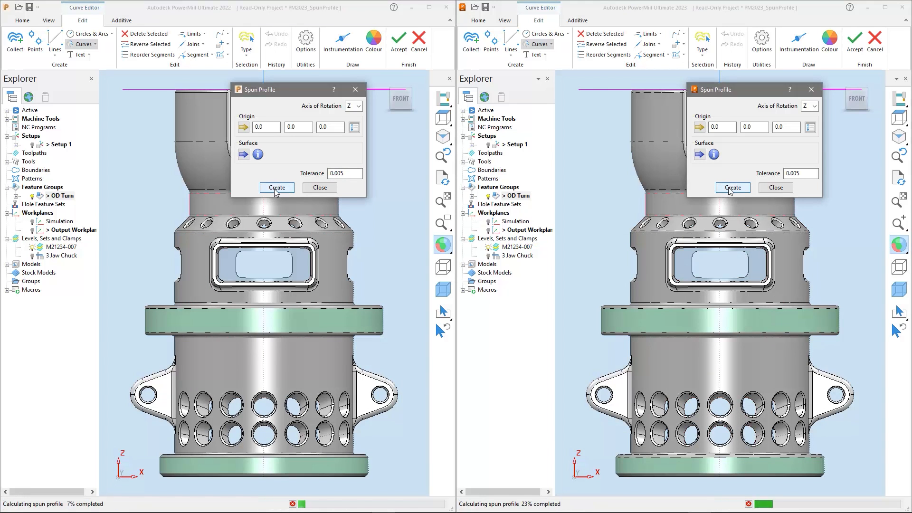